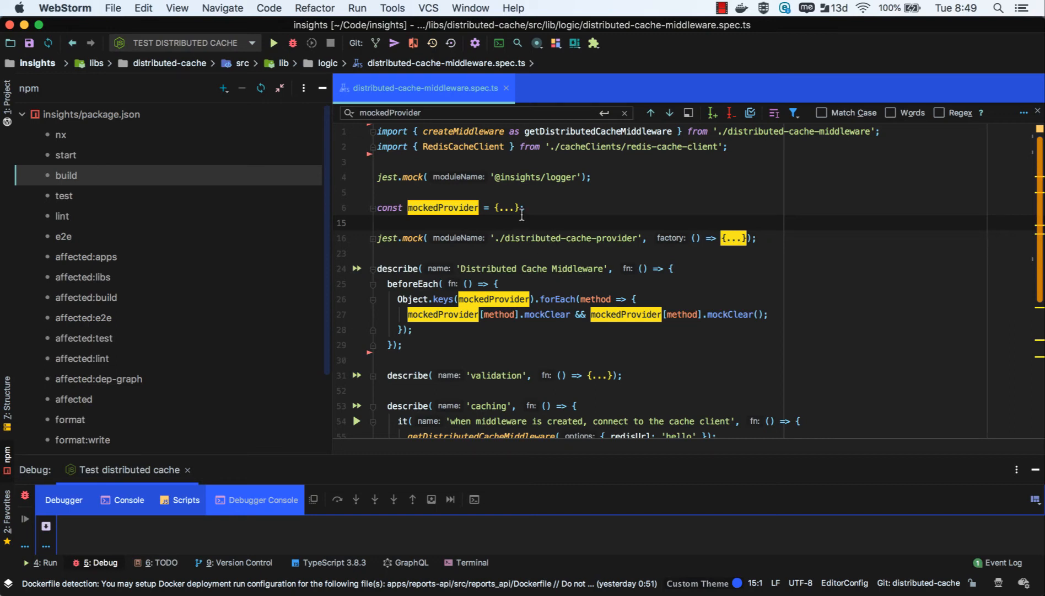
mouse_move(470, 125)
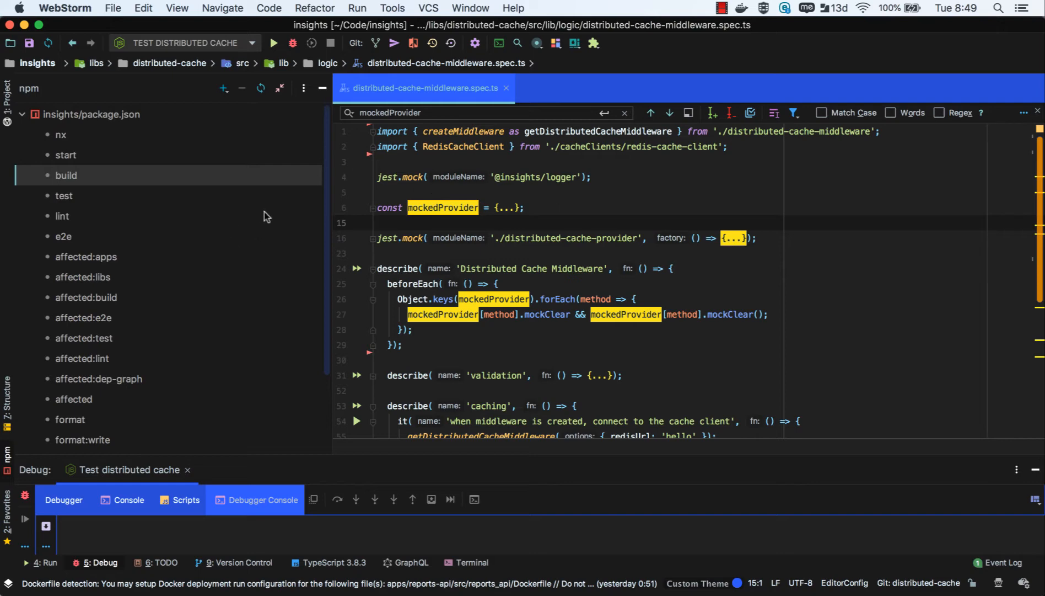
mouse_move(507, 272)
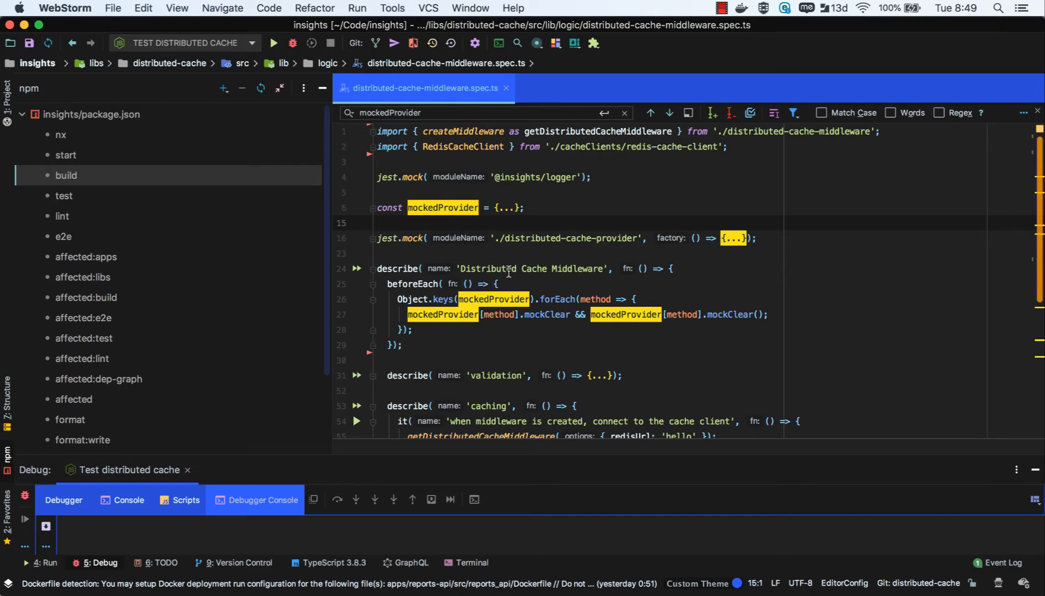
mouse_move(497, 231)
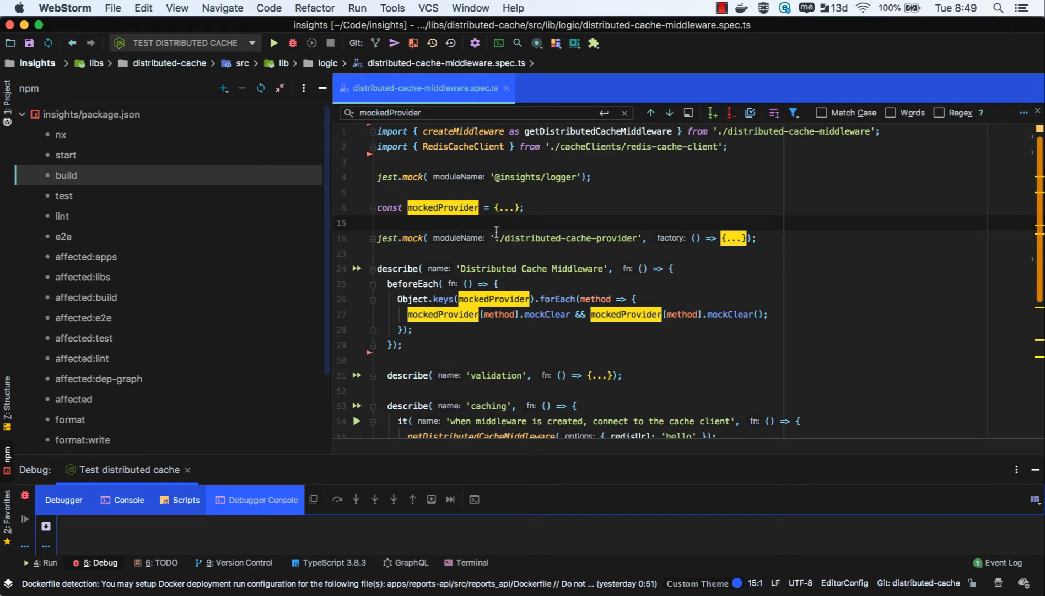
mouse_move(519, 314)
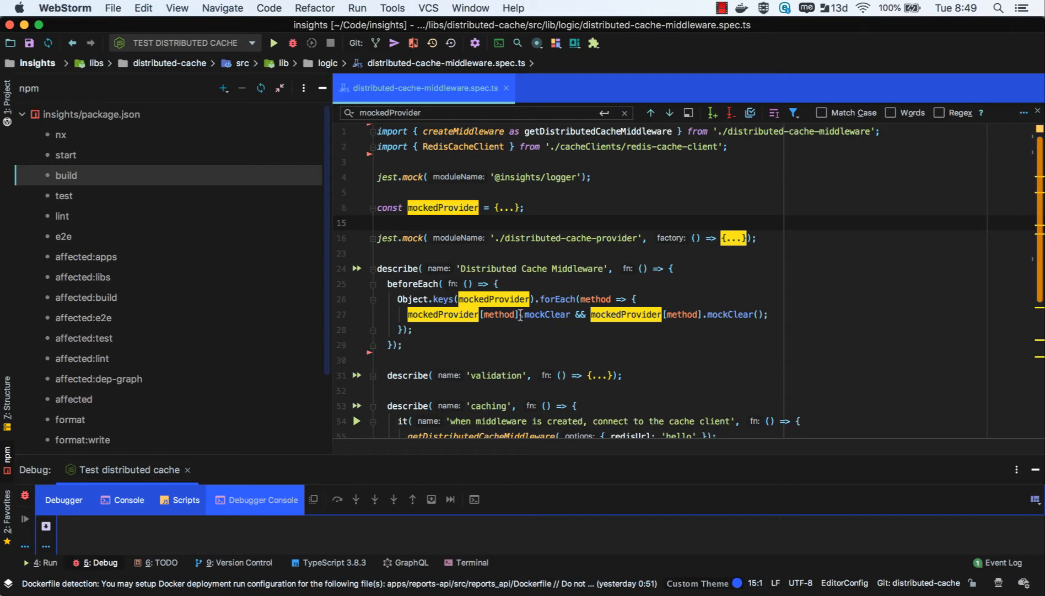
mouse_move(503, 349)
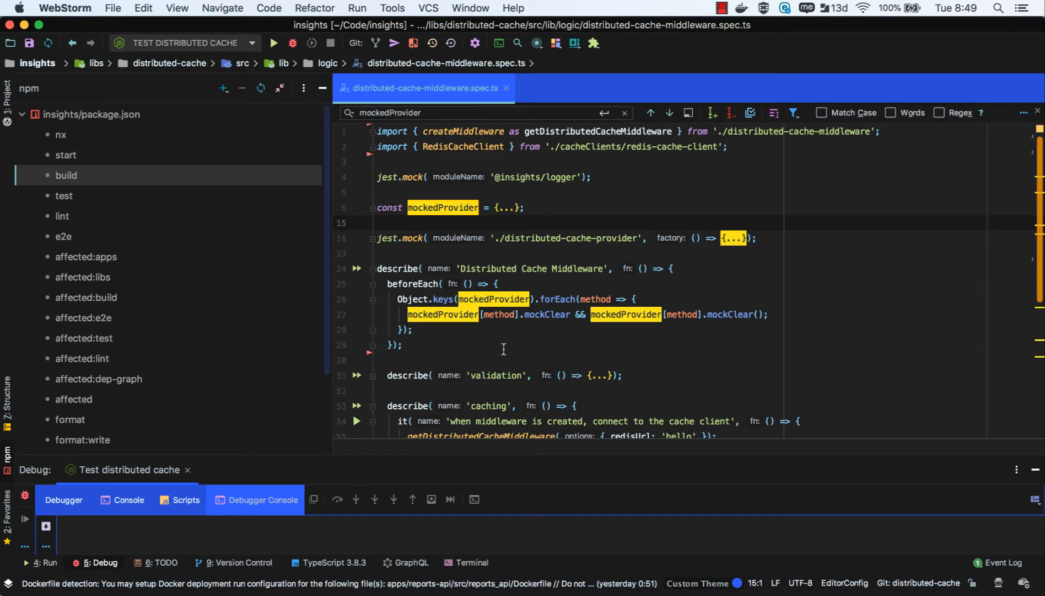
Step: Scroll the spec down to the caching test with its breakpoint at line 56
scroll("down", 3)
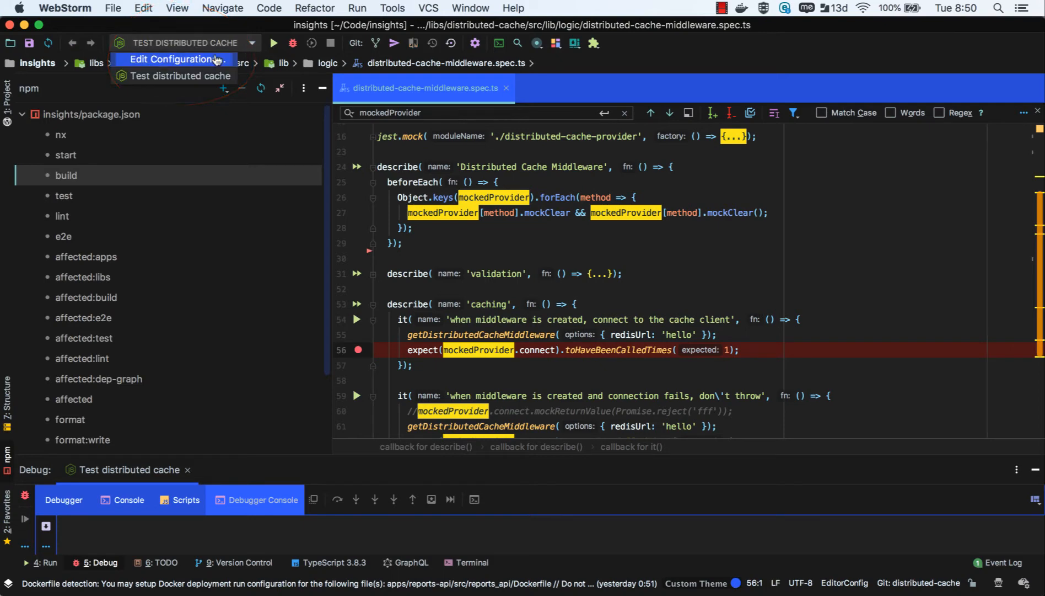
Step: Reach the Run/Debug Configurations dialog for Test distributed cache via Run > Edit Configurations
left_click(177, 59)
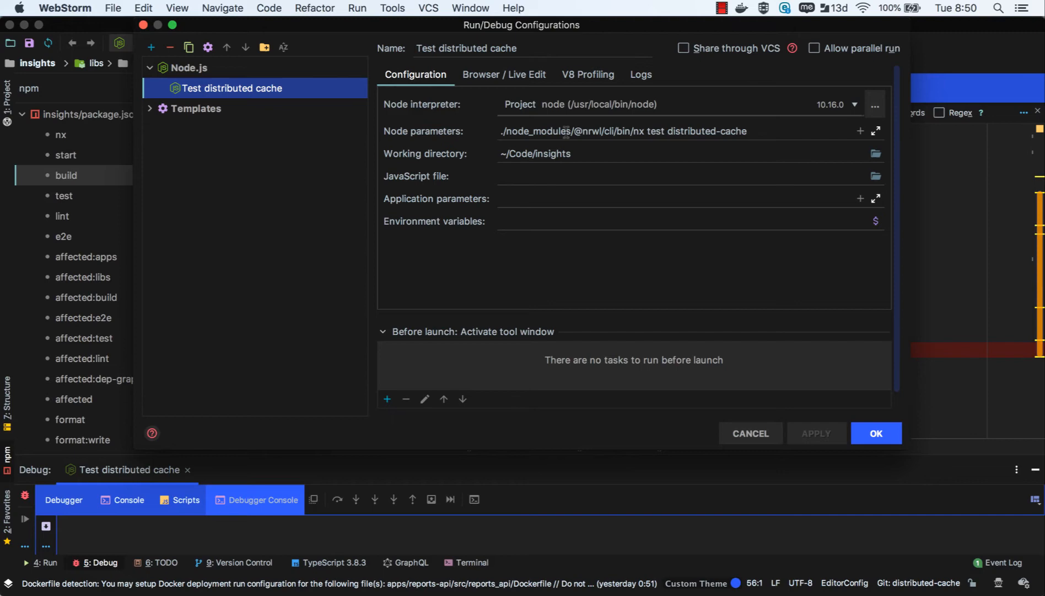
mouse_move(965, 48)
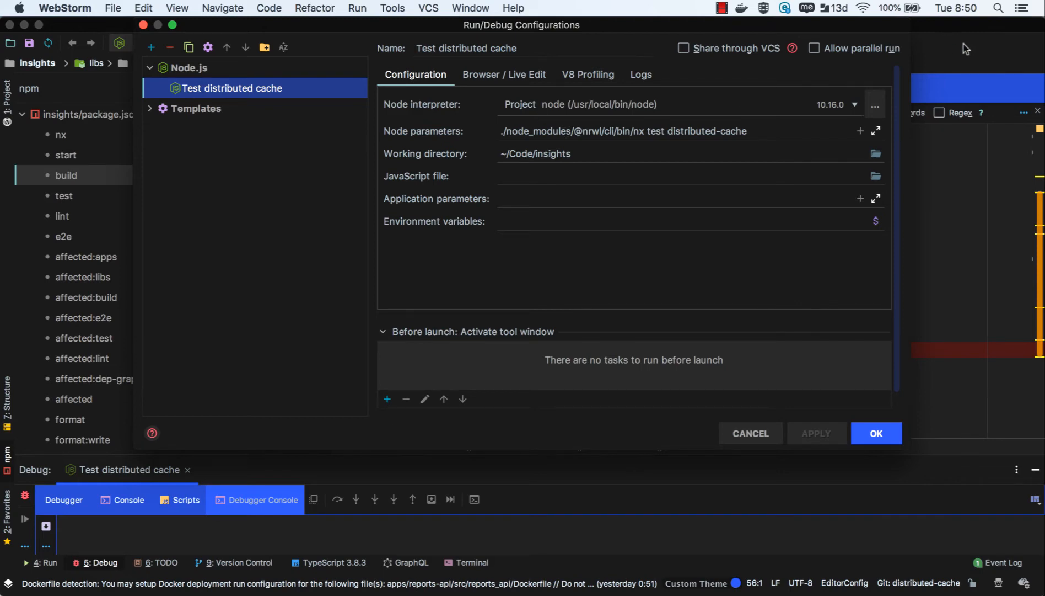
left_click(875, 433)
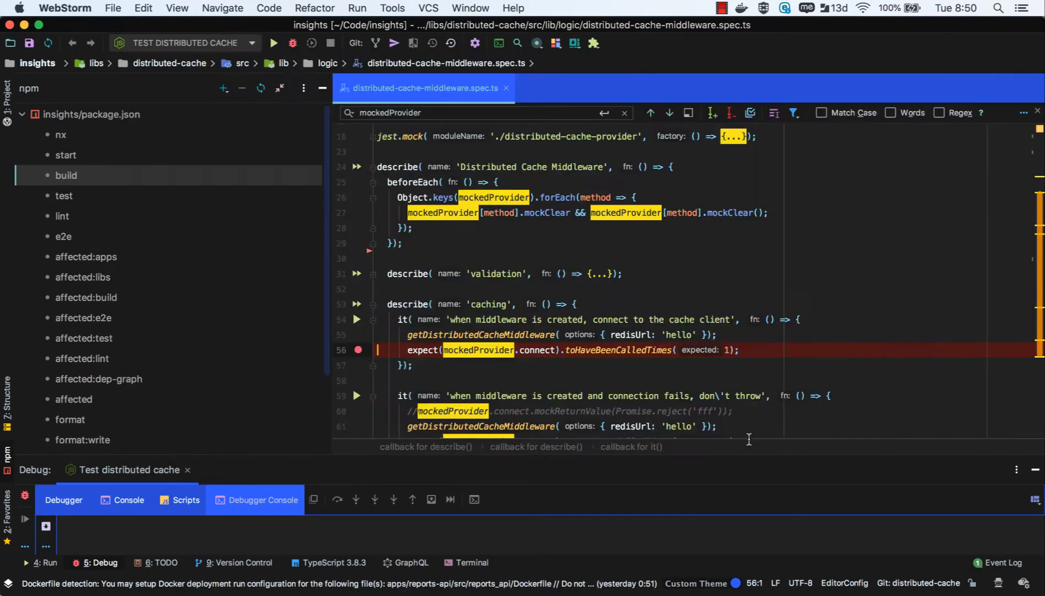
left_click(356, 8)
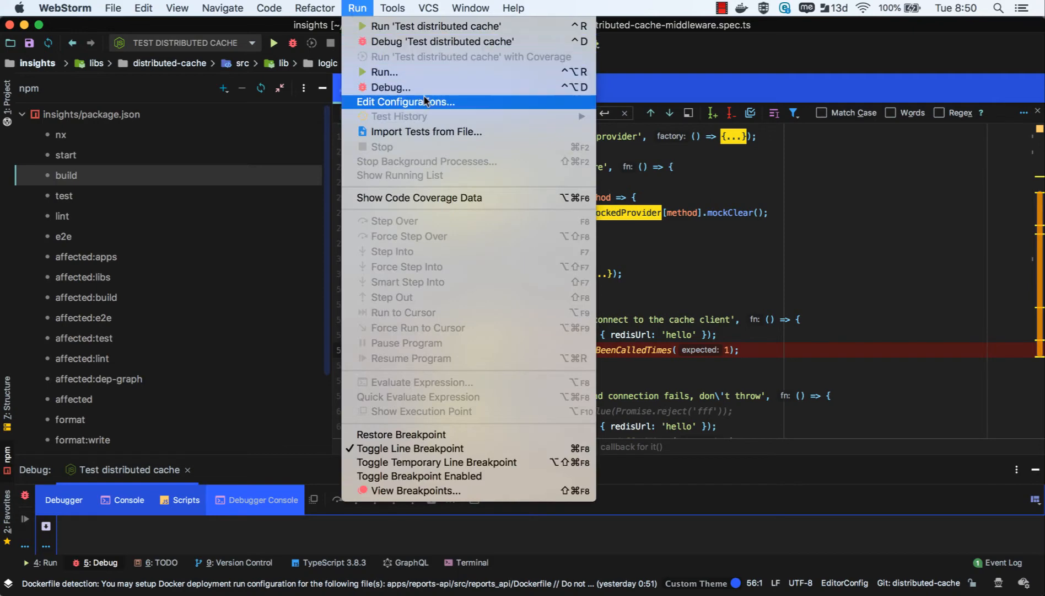
left_click(406, 101)
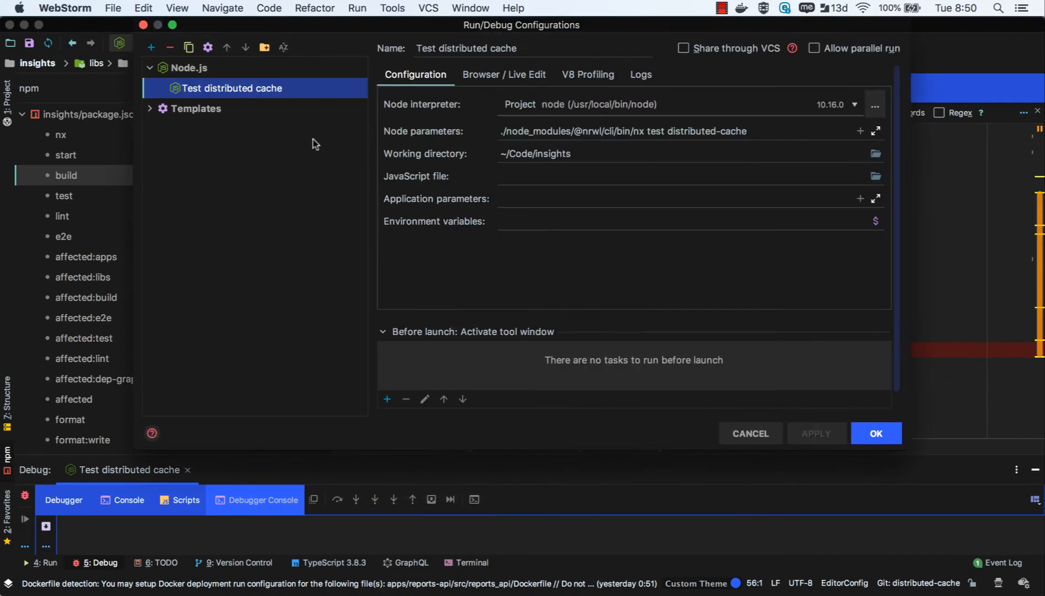
Step: Draft a new Node.js configuration, select distributed-cache in node parameters, then cancel the dialog
left_click(151, 47)
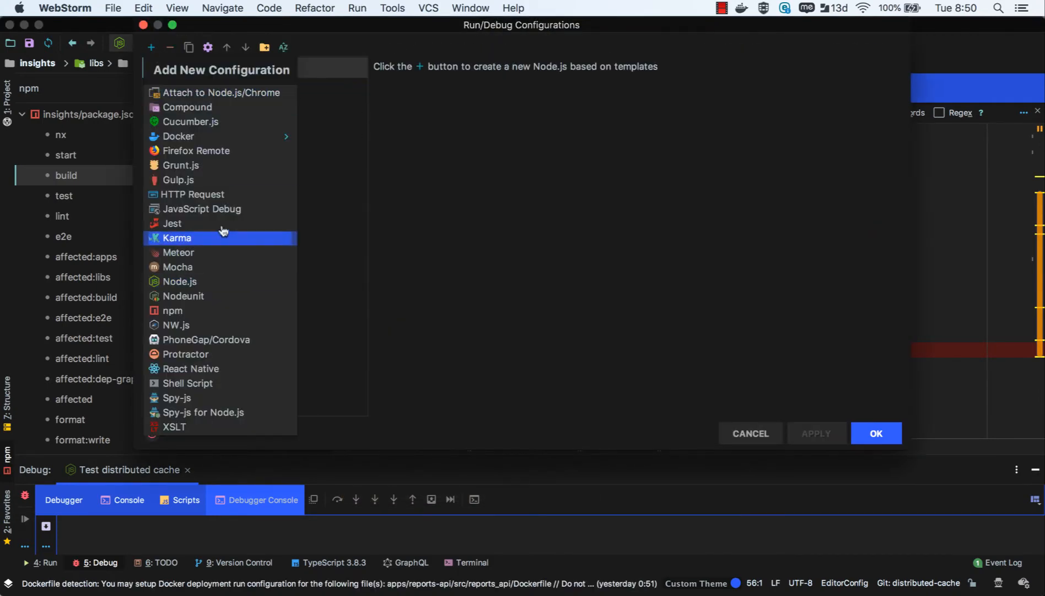
left_click(180, 281)
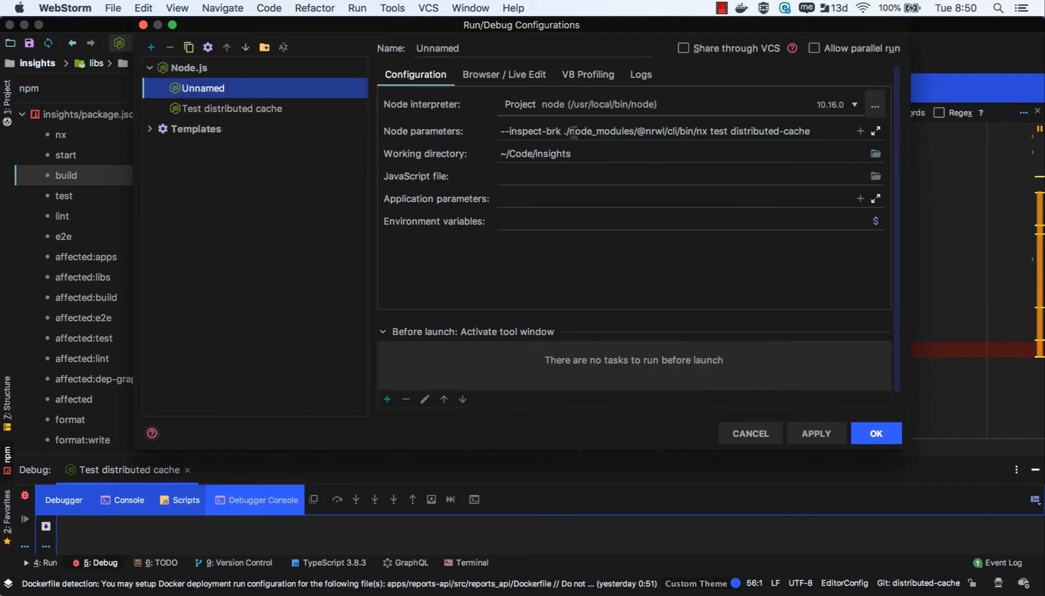
left_click(657, 131)
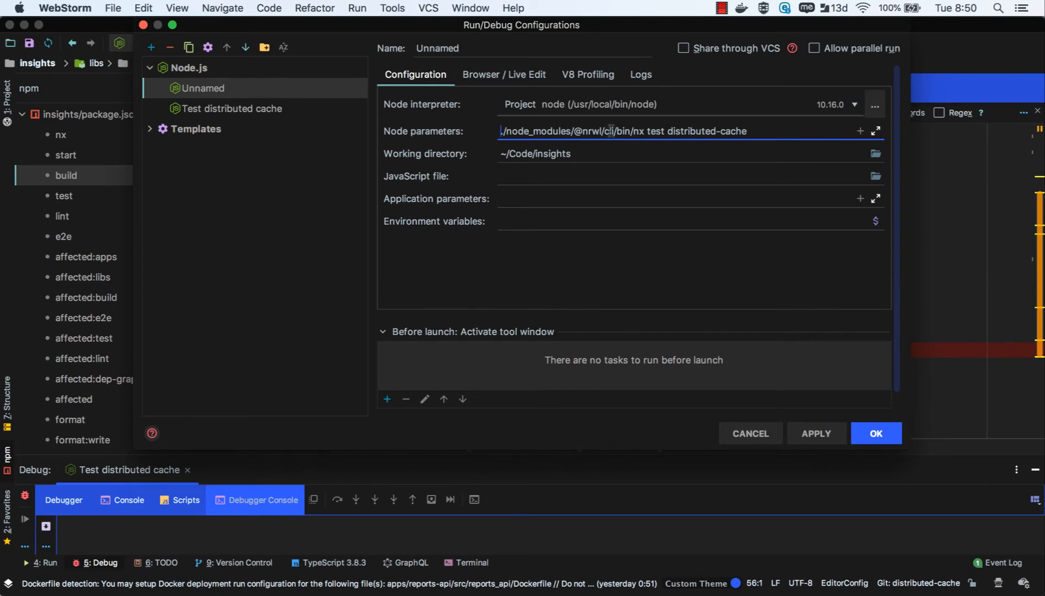
double_click(655, 131)
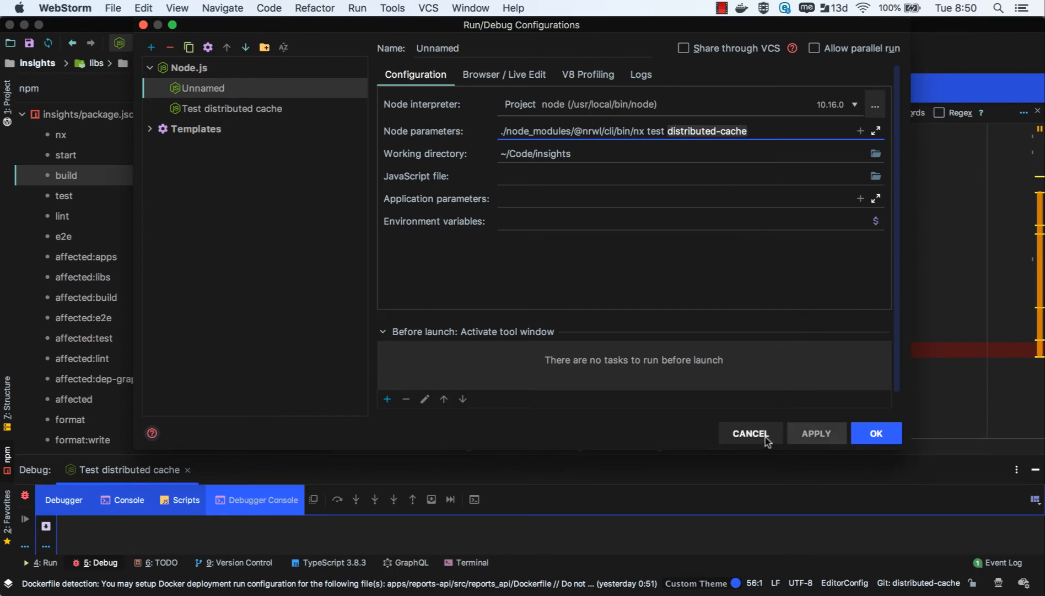
left_click(876, 432)
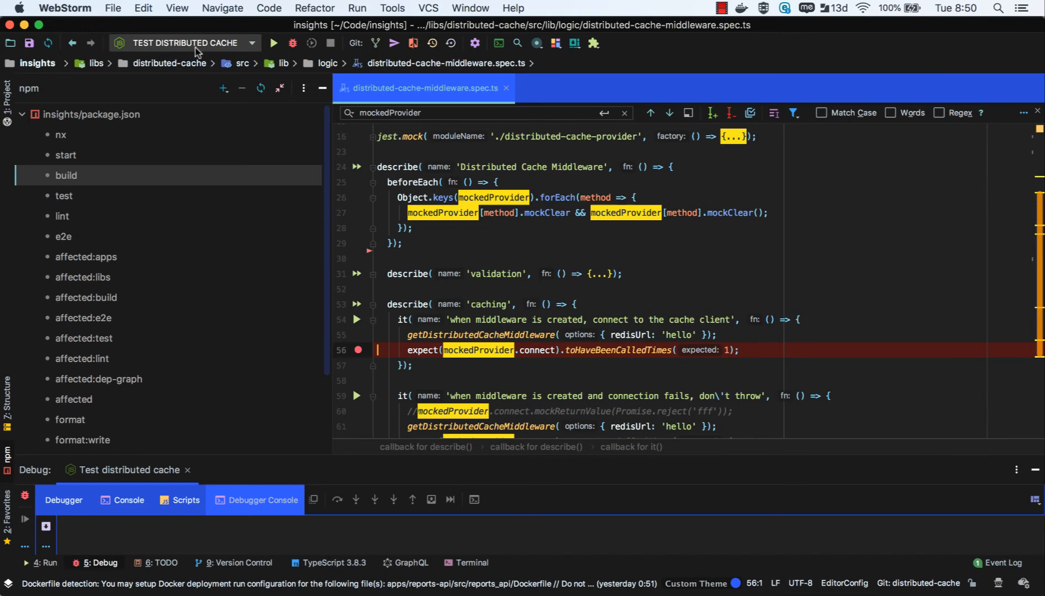
Step: Start debugging Test distributed cache so it pauses at the line 56 breakpoint
left_click(292, 43)
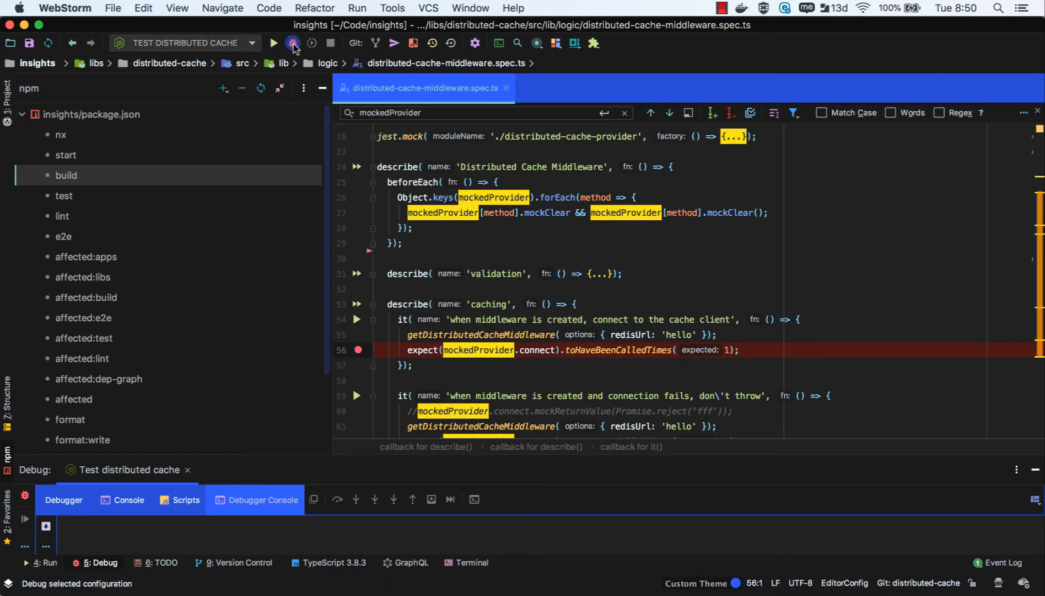
left_click(292, 43)
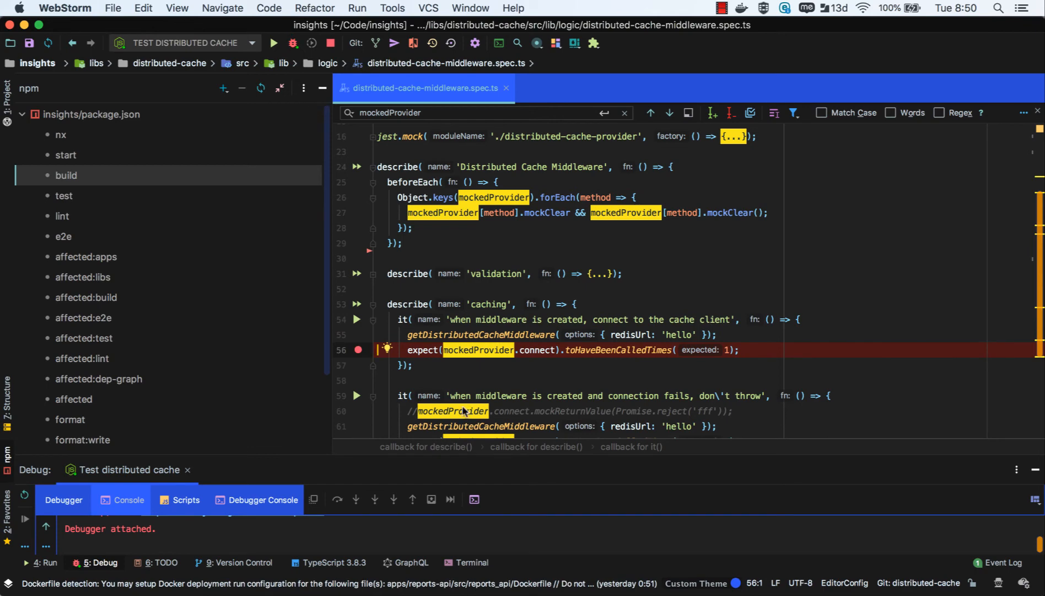
mouse_move(496, 295)
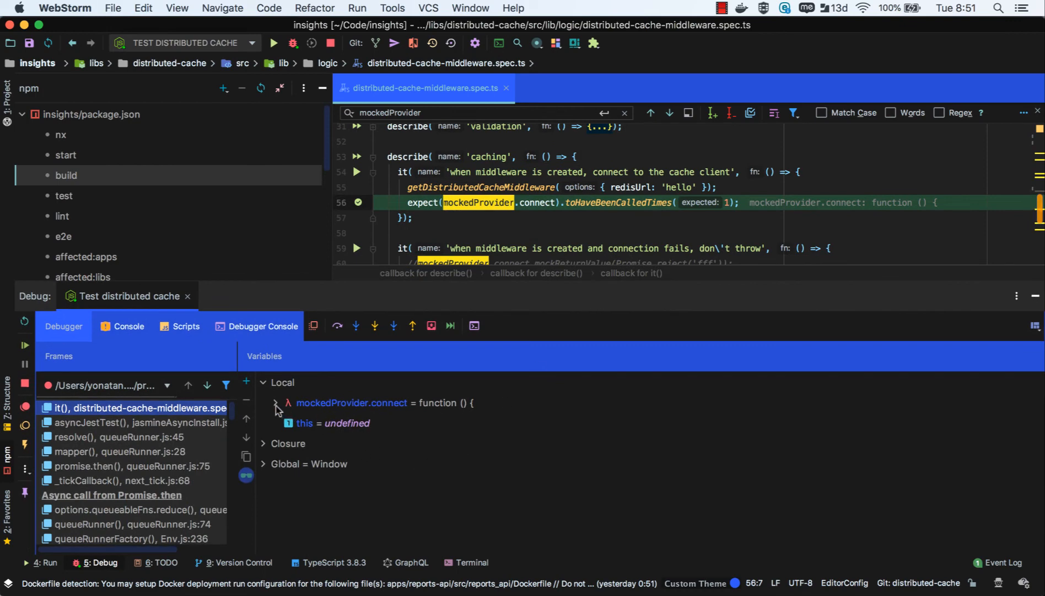
Step: Expand and collapse mockedProvider.connect in Variables, then list the run configurations
left_click(274, 403)
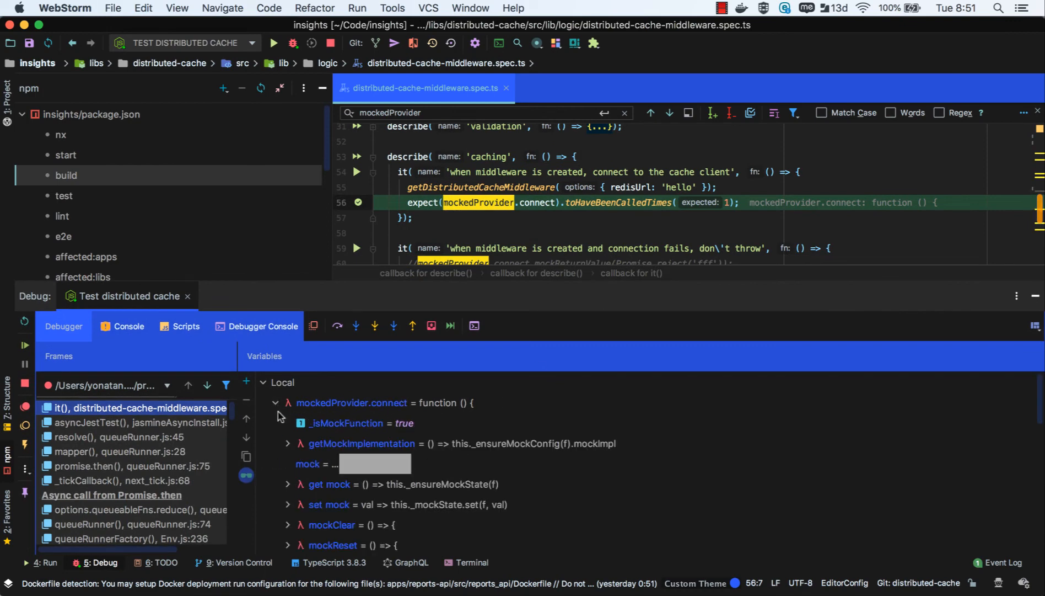
left_click(276, 403)
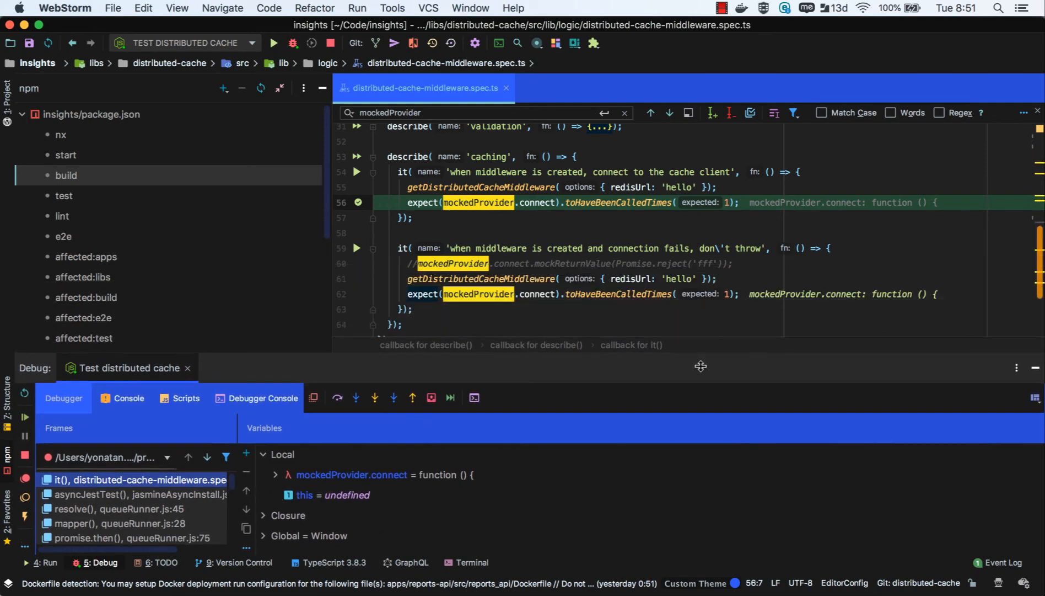
left_click(252, 43)
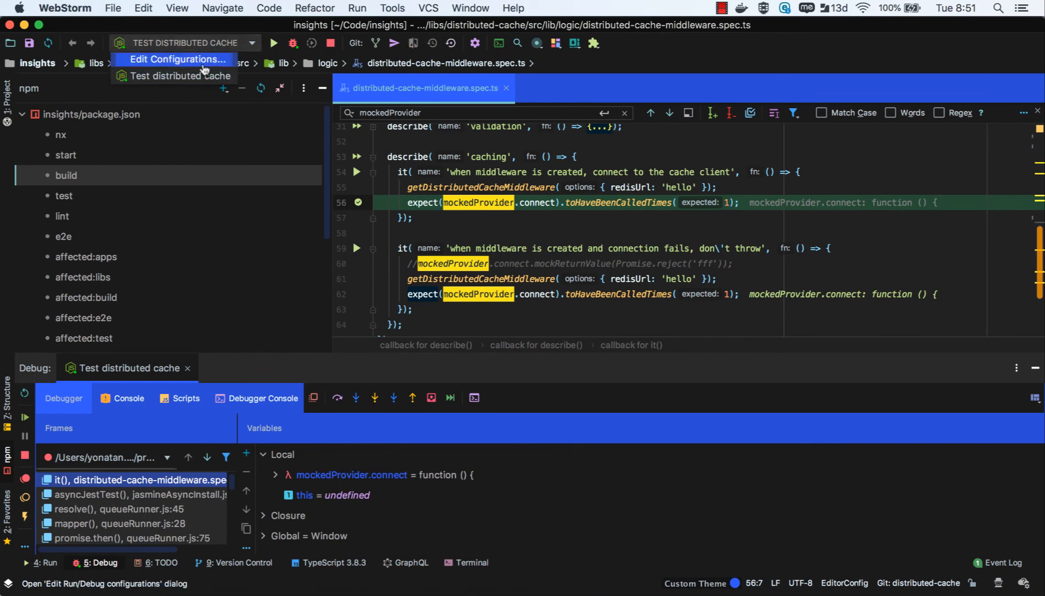
left_click(176, 59)
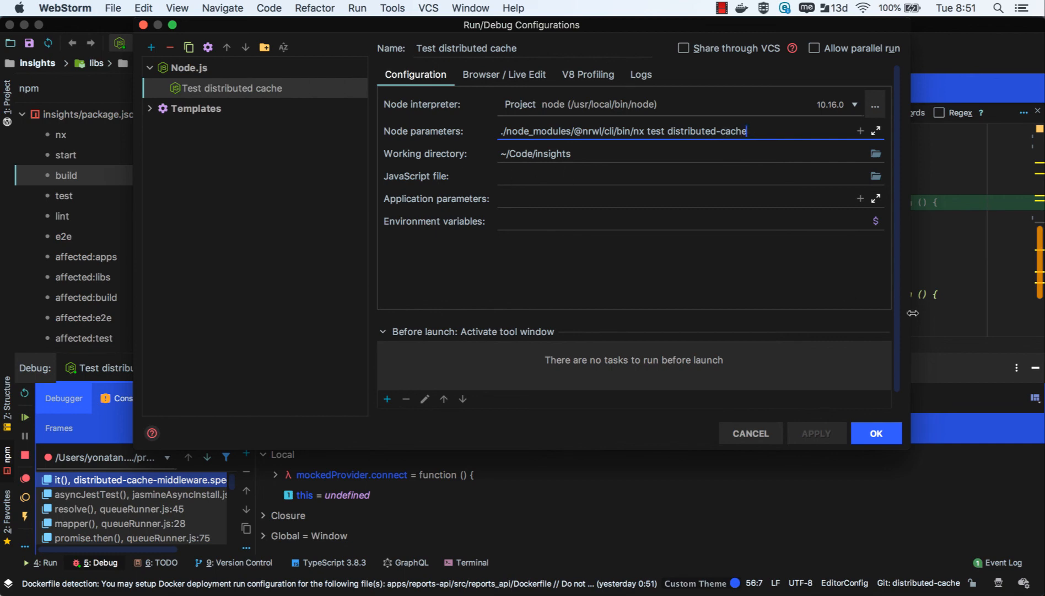
left_click(875, 433)
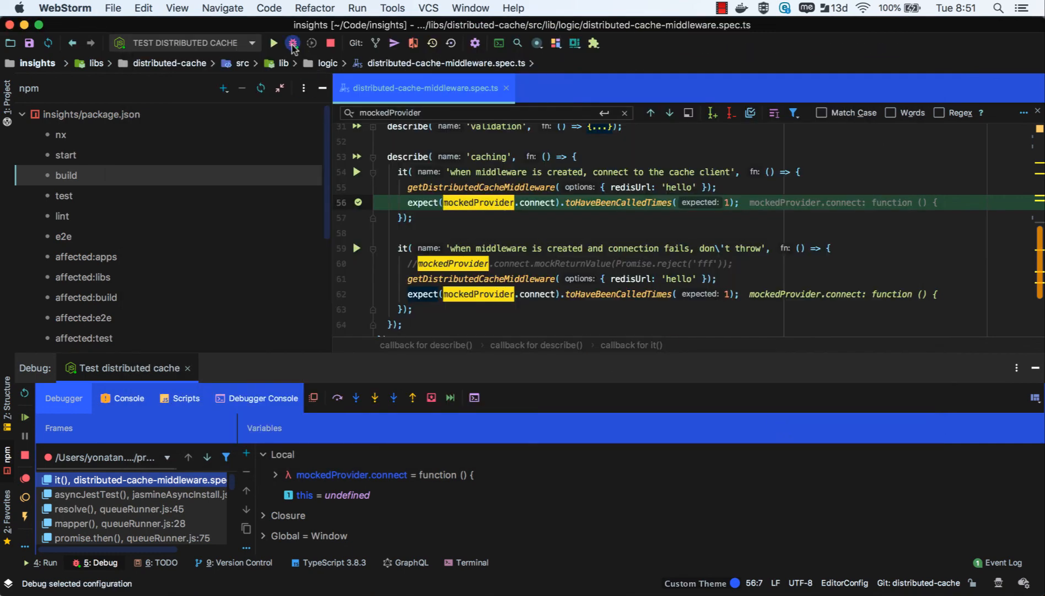